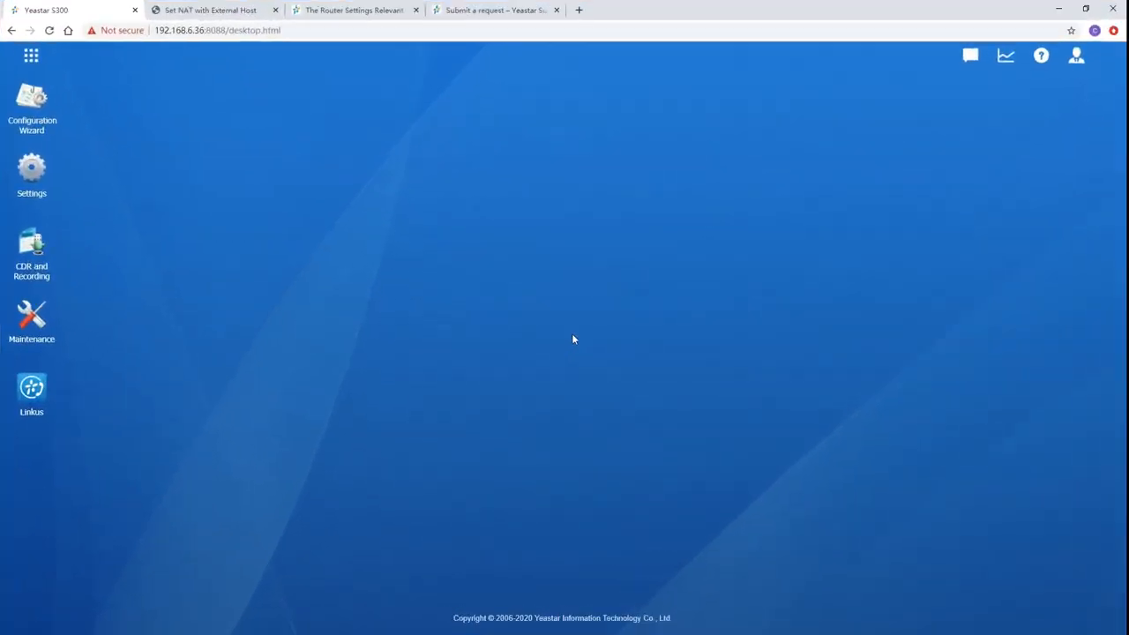
Navigate to Settings > PBX > General > SIP > NAT and expand the NAT Type list.
{"action": "left_click", "coordinate": [32, 176]}
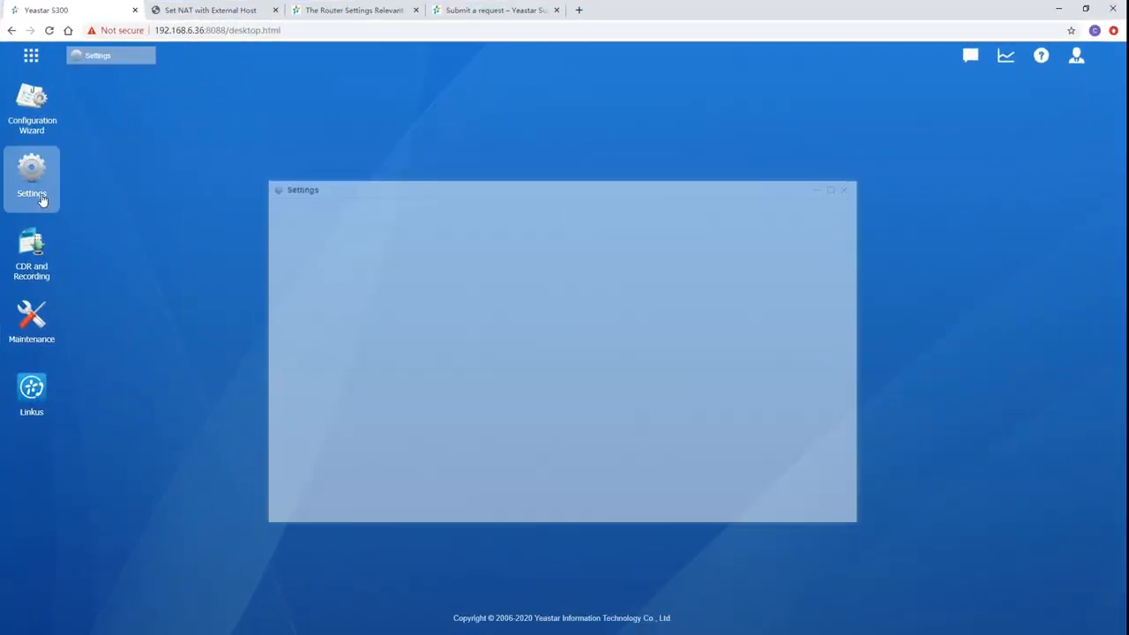
{"action": "left_click", "coordinate": [32, 176]}
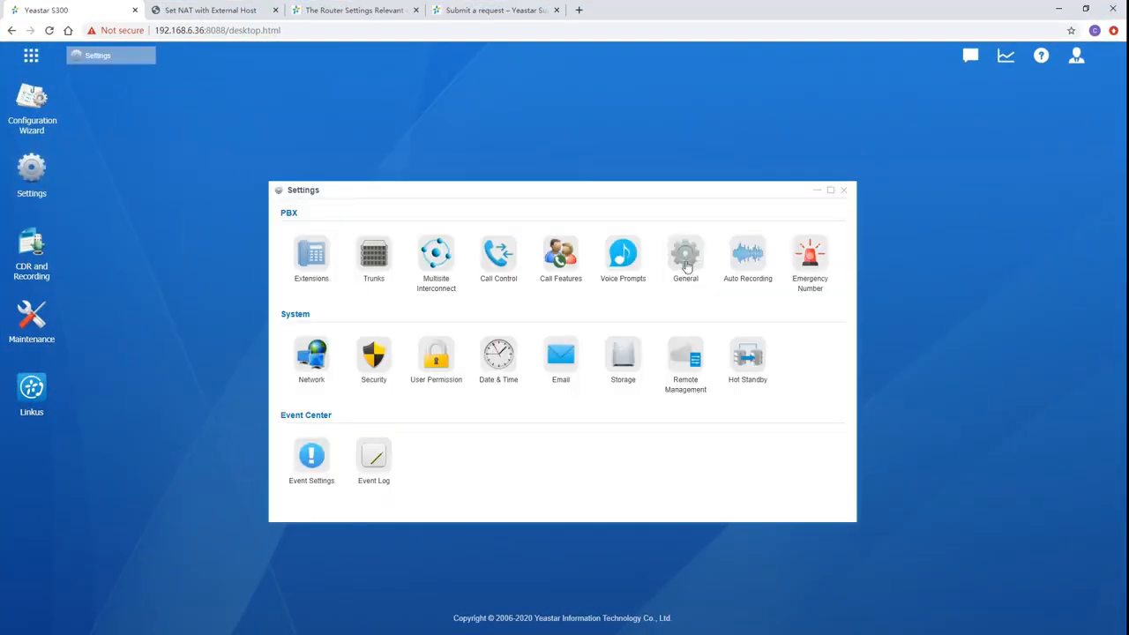
{"action": "left_click", "coordinate": [685, 254]}
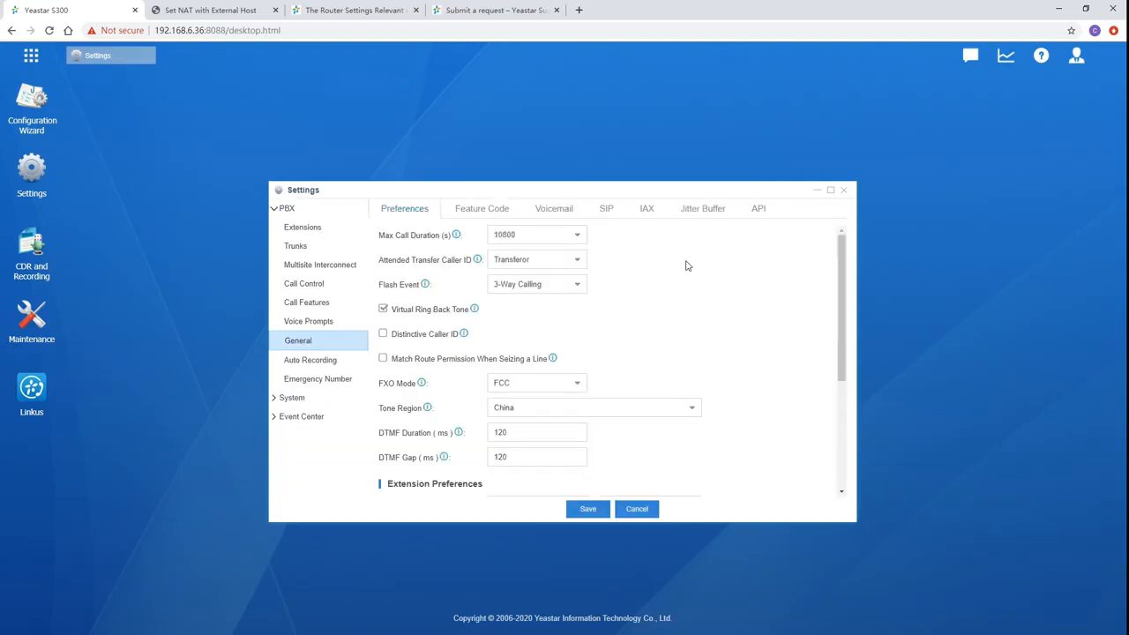
{"action": "left_click", "coordinate": [606, 208]}
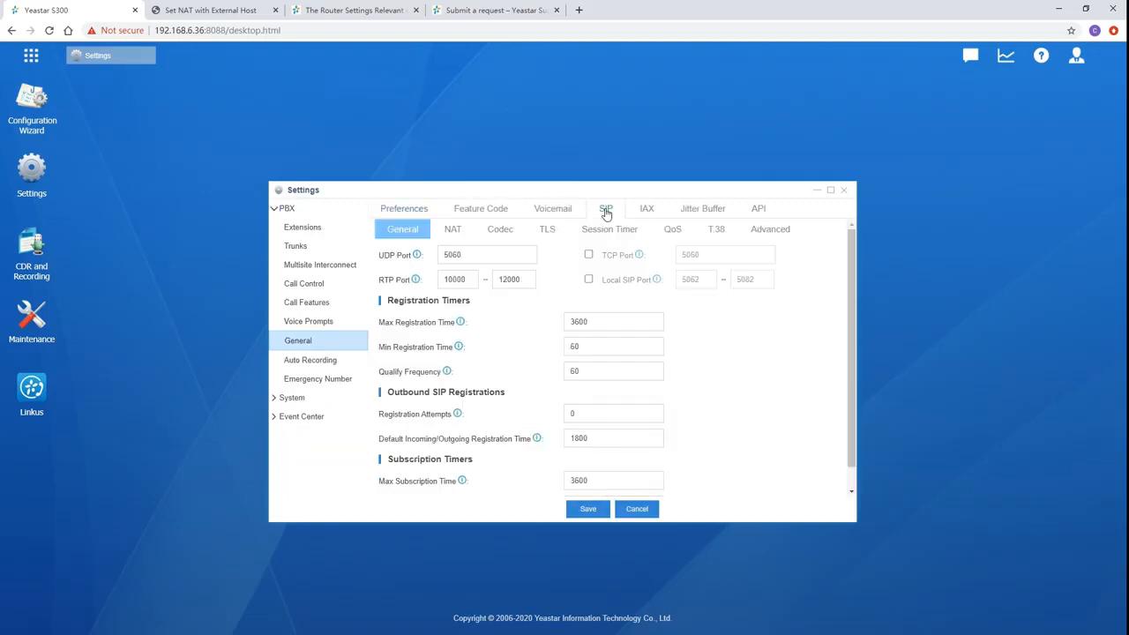
{"action": "left_click", "coordinate": [451, 229]}
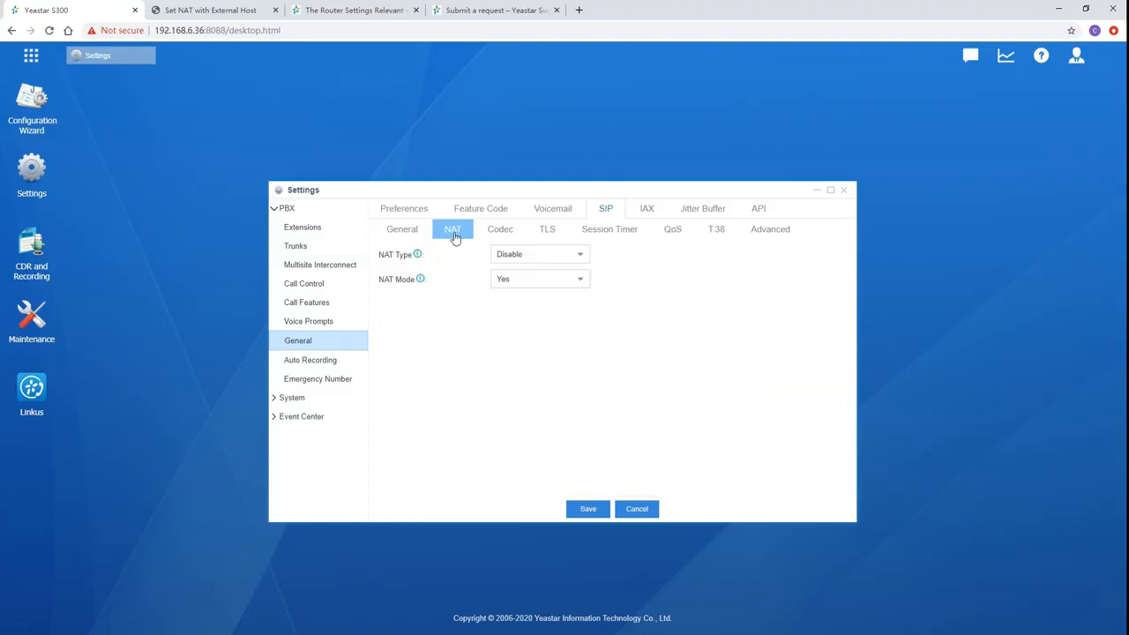
{"action": "mouse_move", "coordinate": [582, 261]}
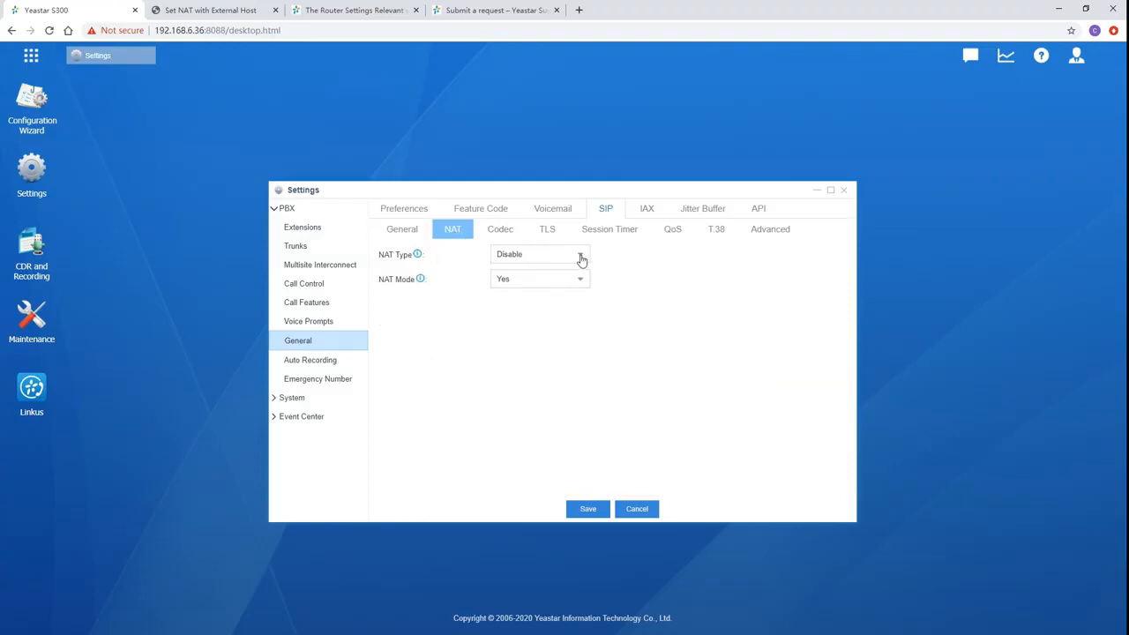
{"action": "left_click", "coordinate": [537, 254]}
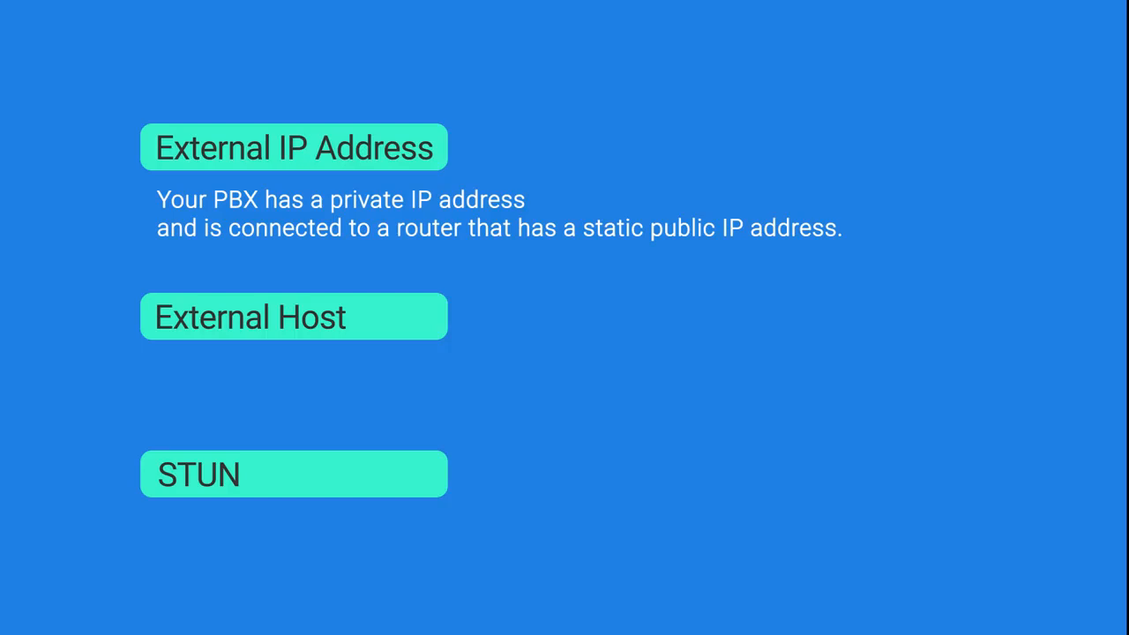
{"action": "left_click", "coordinate": [293, 316]}
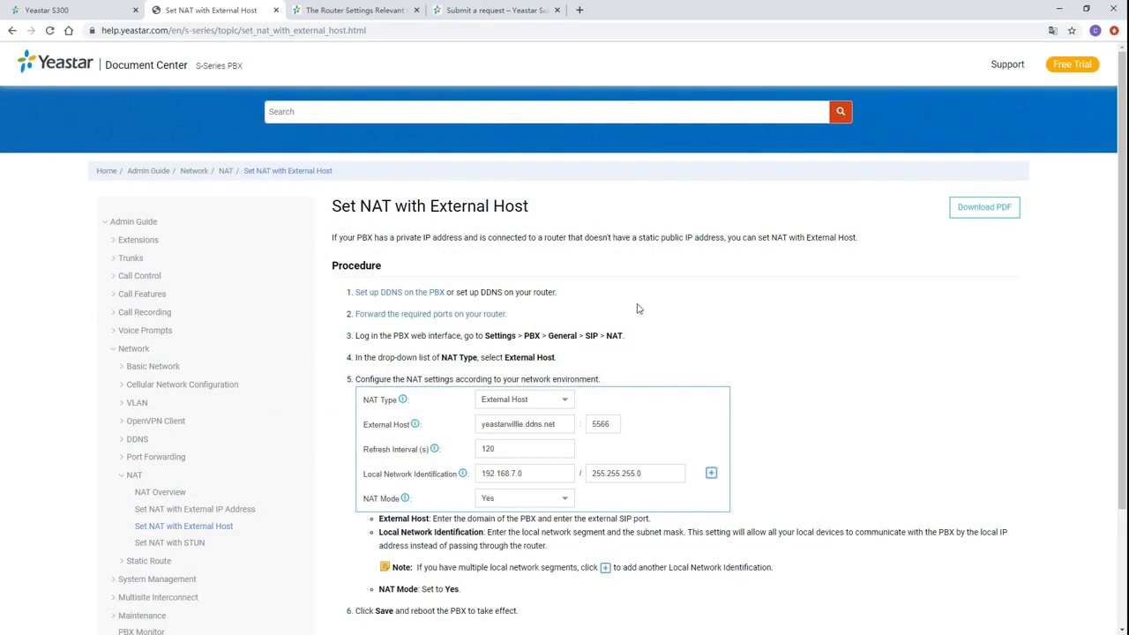
{"action": "mouse_move", "coordinate": [169, 543]}
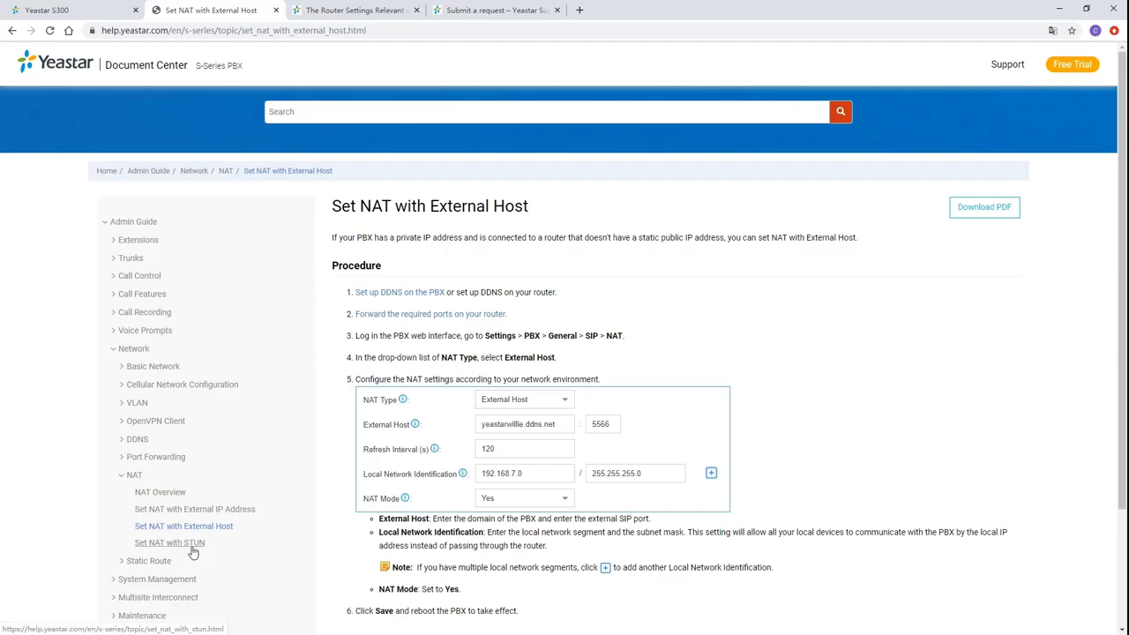
Open the 'Set NAT with STUN' guide from the NAT section of the navigation.
{"action": "left_click", "coordinate": [170, 543]}
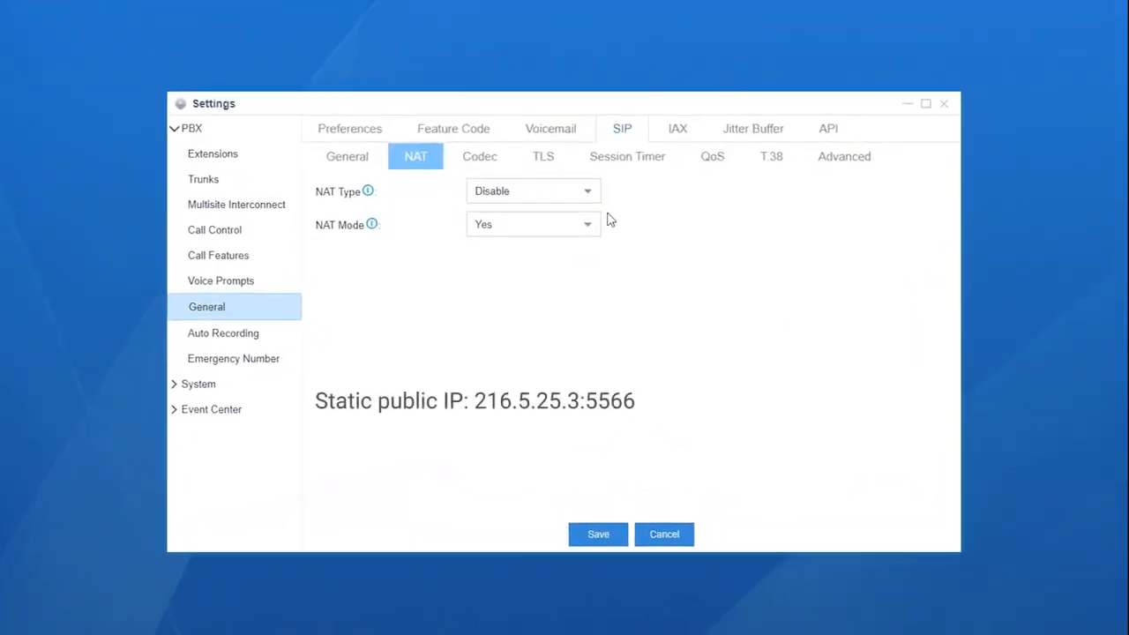
Choose NAT type External IP Address with IP 216.5.25.3 and forwarded port 5566.
{"action": "left_click", "coordinate": [532, 191]}
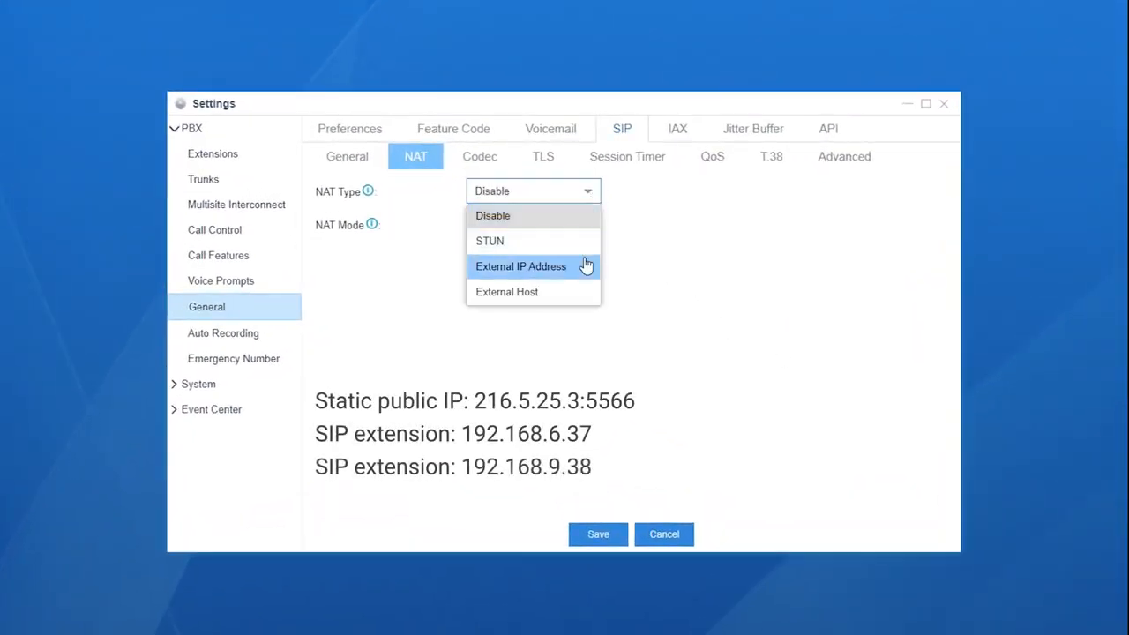
{"action": "left_click", "coordinate": [520, 265]}
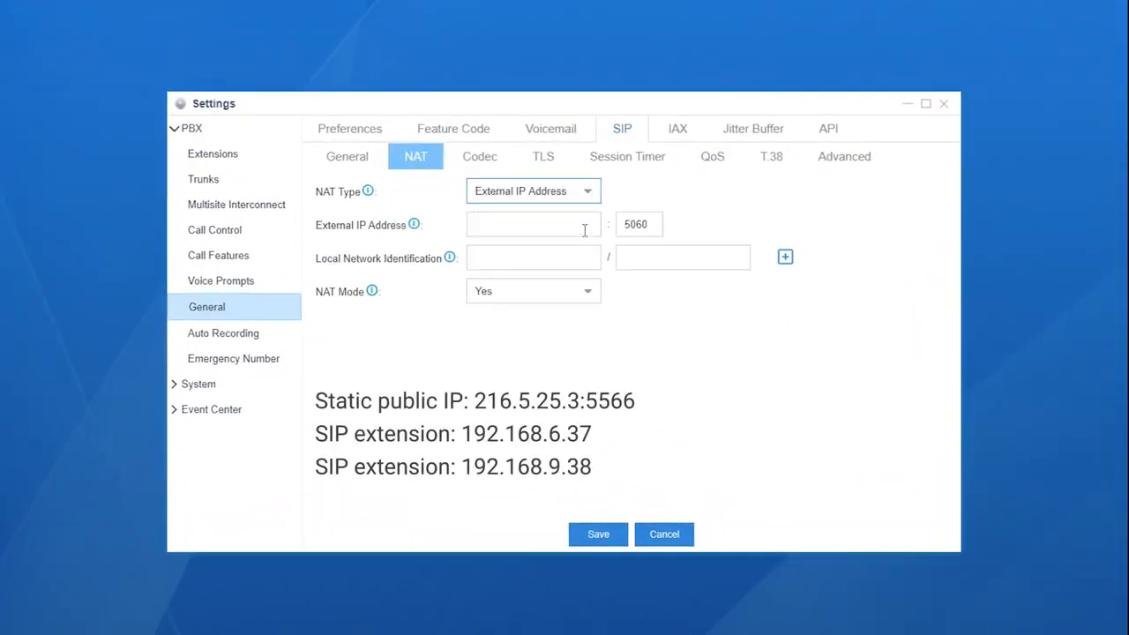
{"action": "type", "text": "216.5.25.3"}
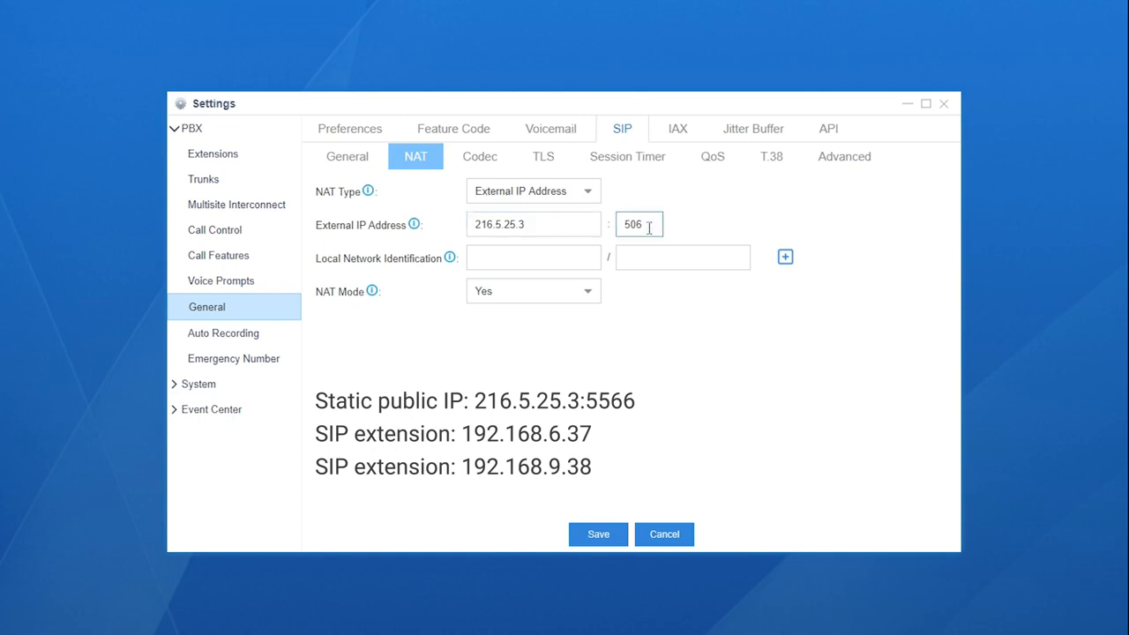
{"action": "left_click", "coordinate": [632, 224]}
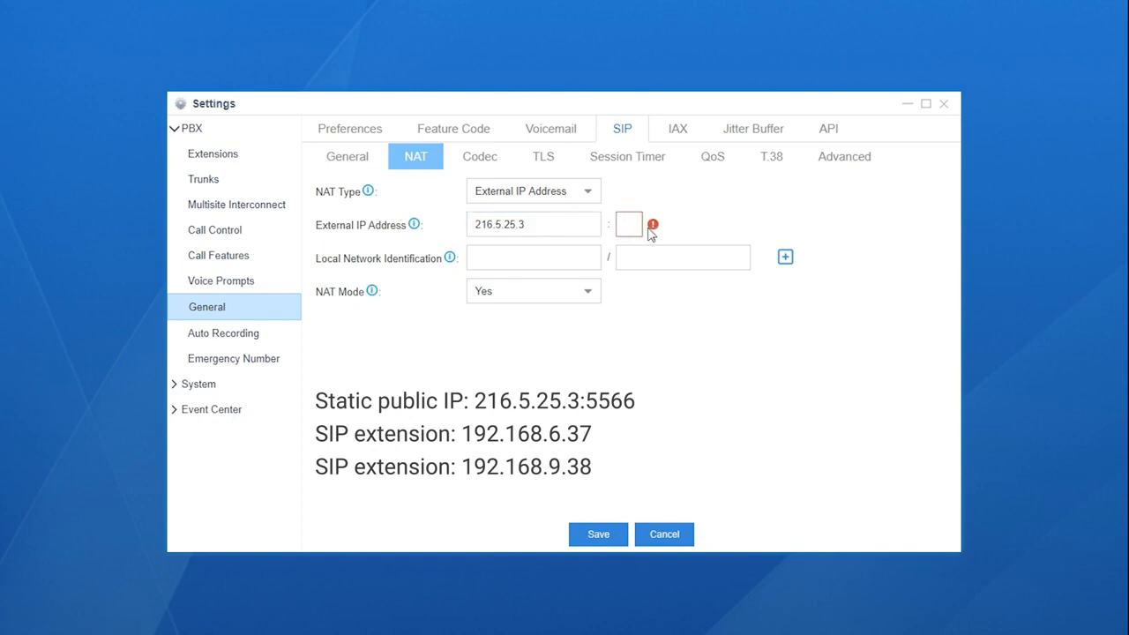
{"action": "type", "text": "5566"}
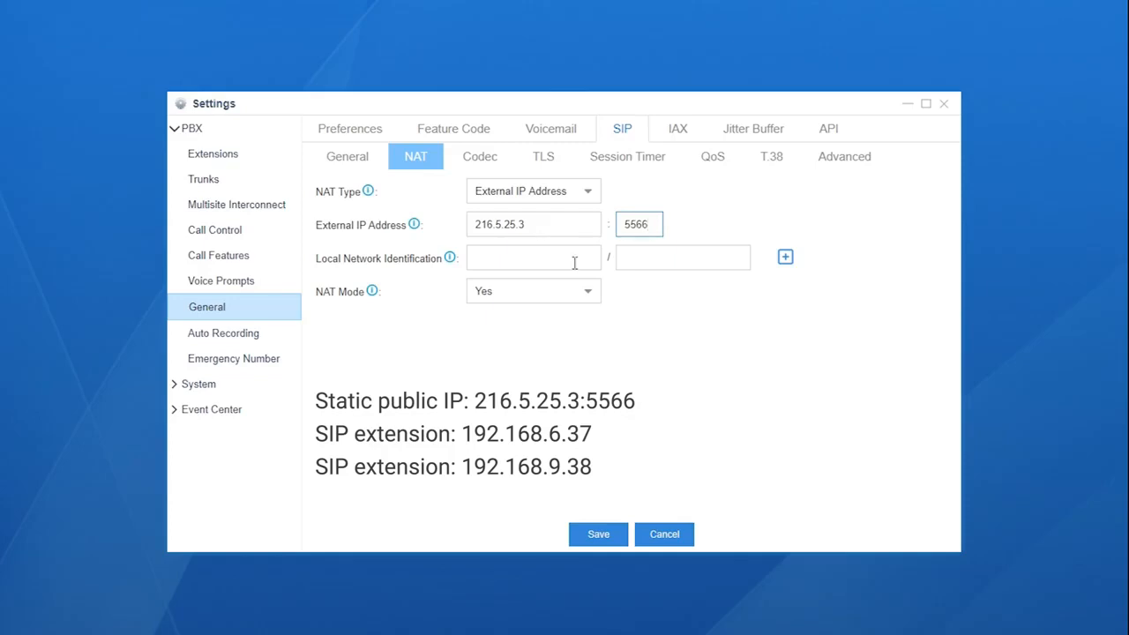
Add local networks 192.168.6.0 and 192.168.9.0, each with mask 255.255.255.0.
{"action": "left_click", "coordinate": [529, 257]}
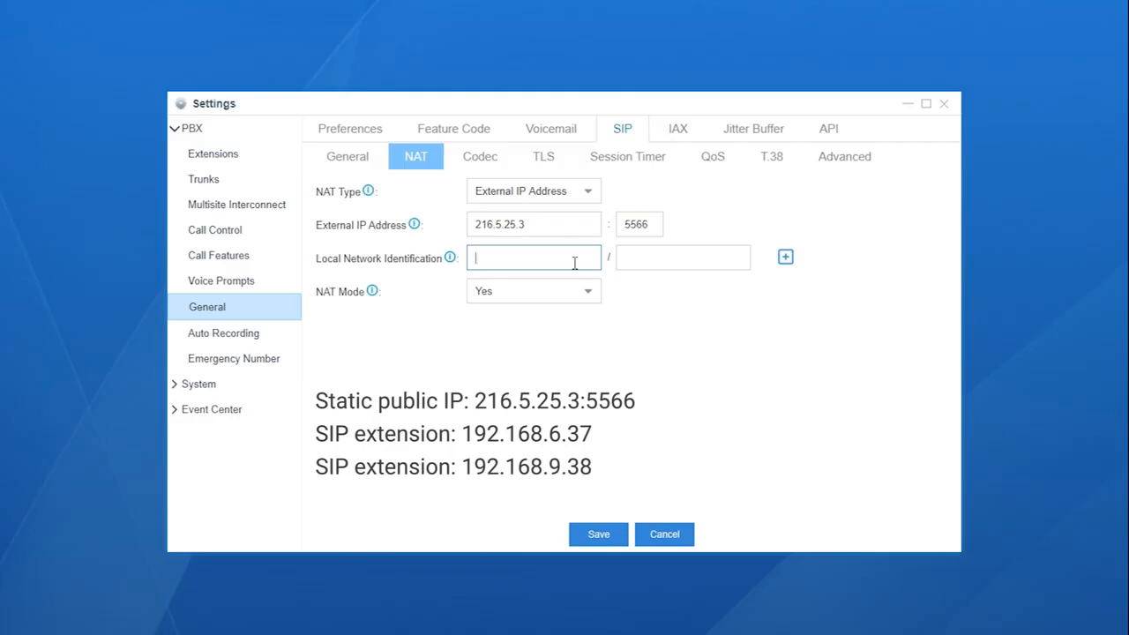
{"action": "type", "text": "192.168.6.0"}
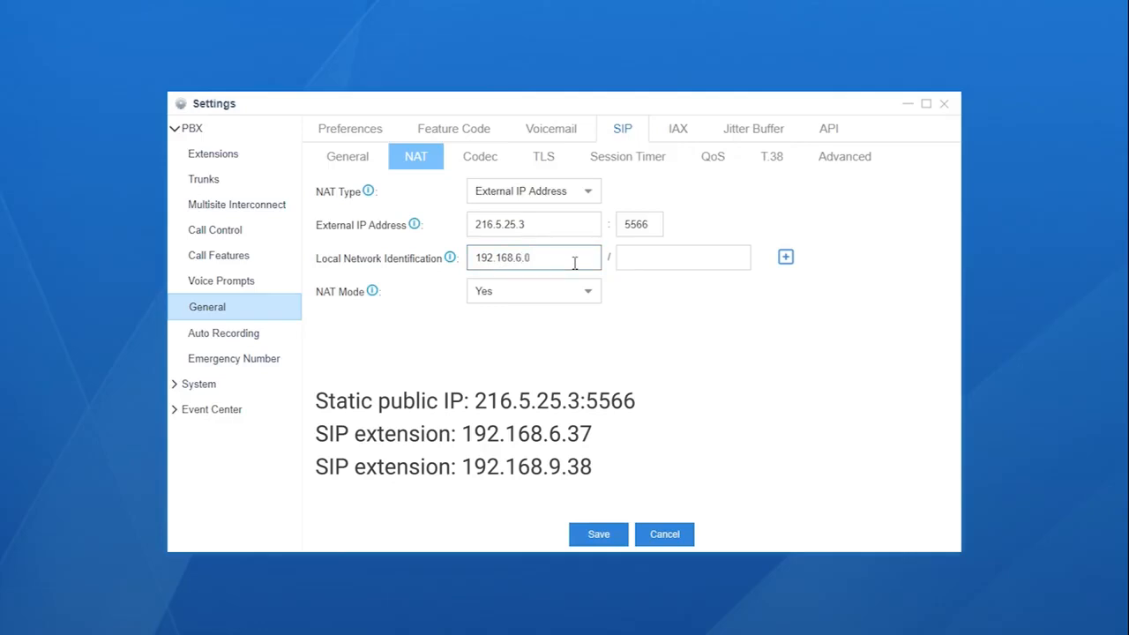
{"action": "type", "text": "255.255.255.0"}
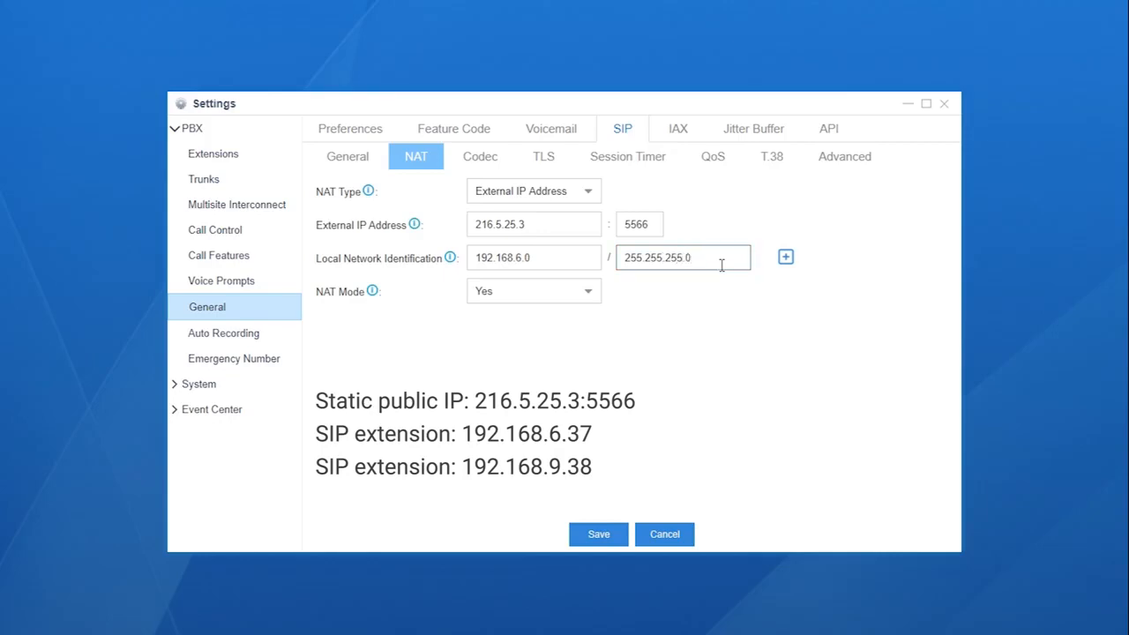
{"action": "left_click", "coordinate": [783, 257]}
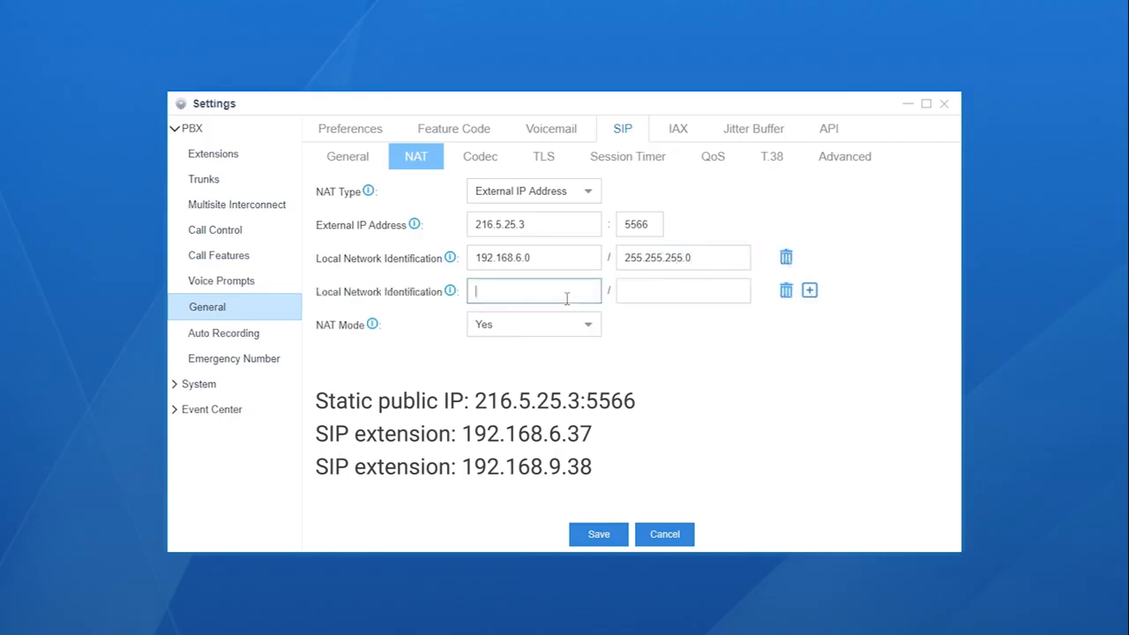
{"action": "type", "text": "255.255.255.0"}
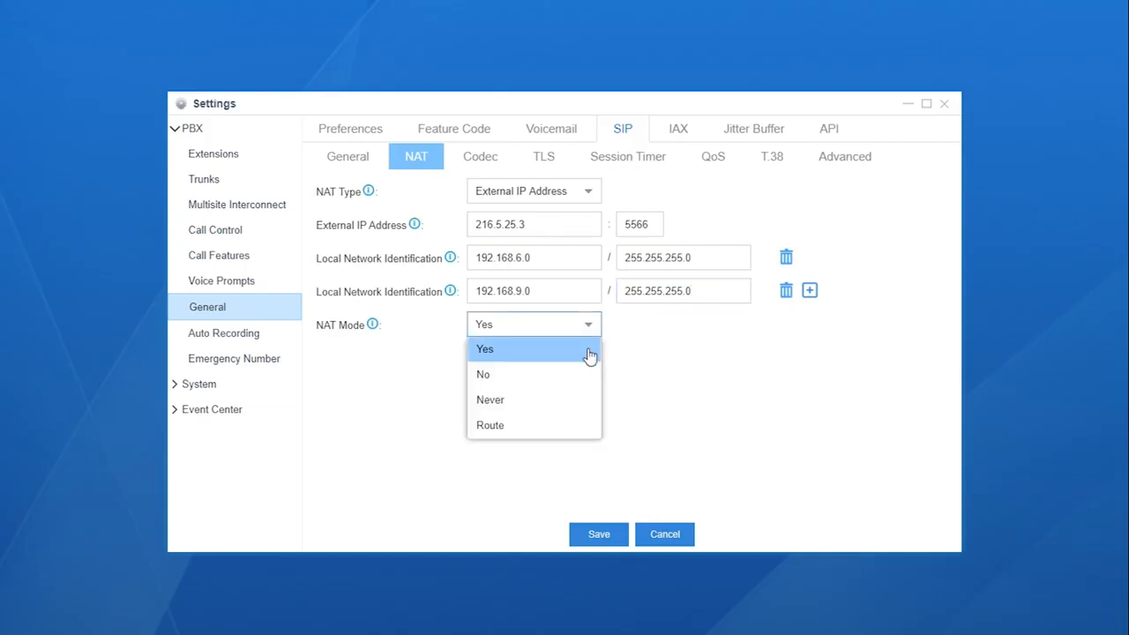
Keep NAT mode at Yes and save the SIP NAT configuration.
{"action": "left_click", "coordinate": [485, 350]}
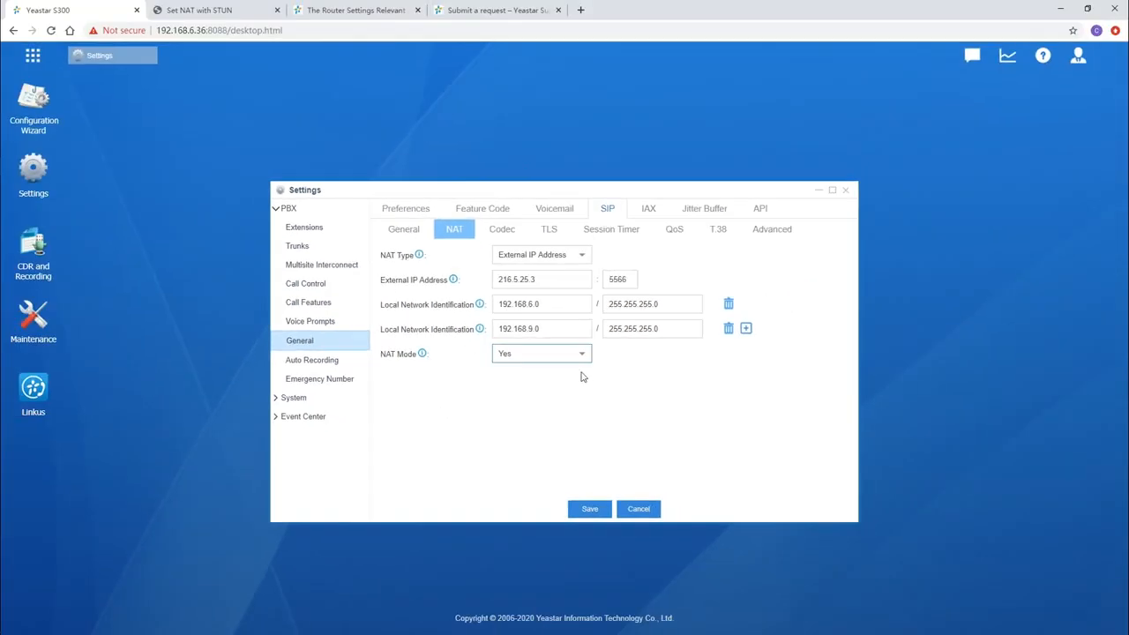
{"action": "mouse_move", "coordinate": [589, 508]}
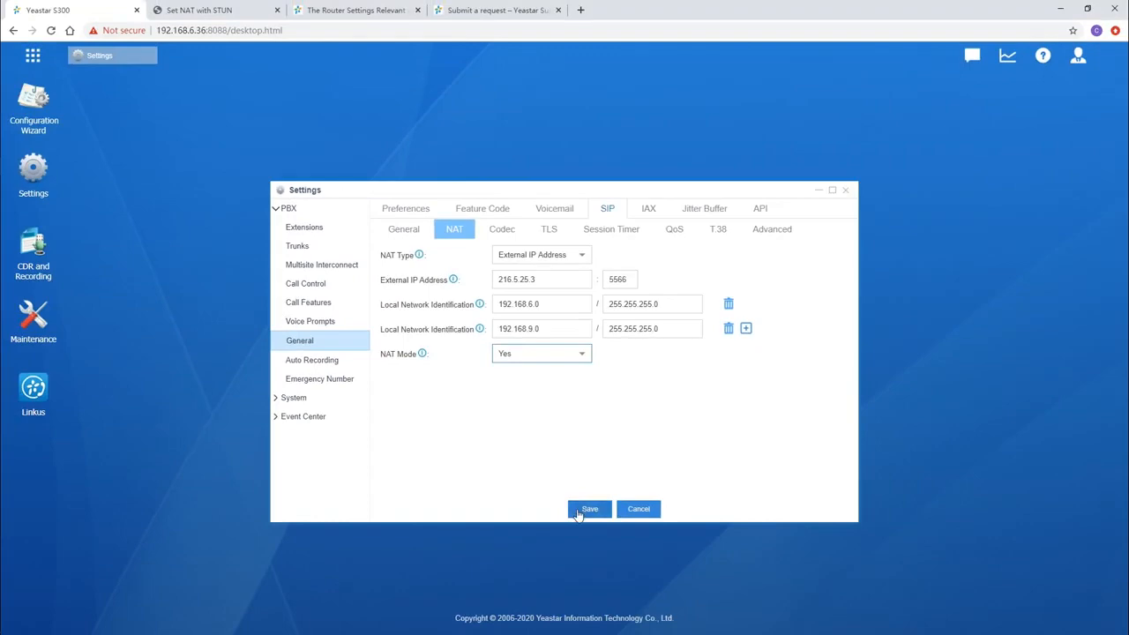
{"action": "left_click", "coordinate": [589, 508]}
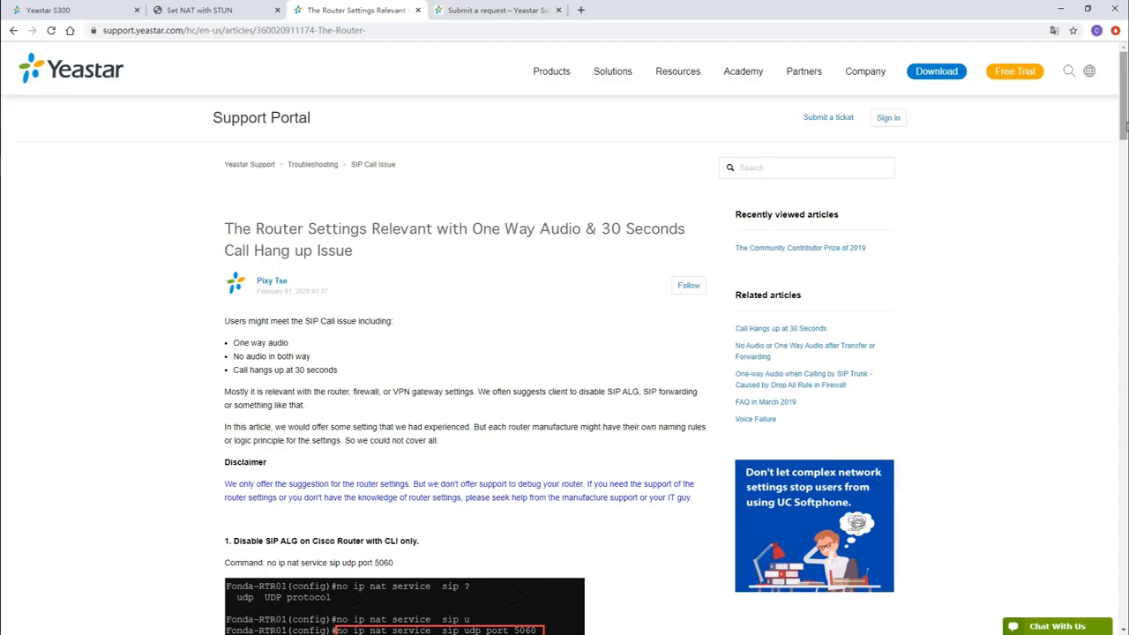
Review the router settings article, then open the ticket submission form and live support chat.
{"action": "scroll", "scroll_direction": "down", "scroll_amount": 3}
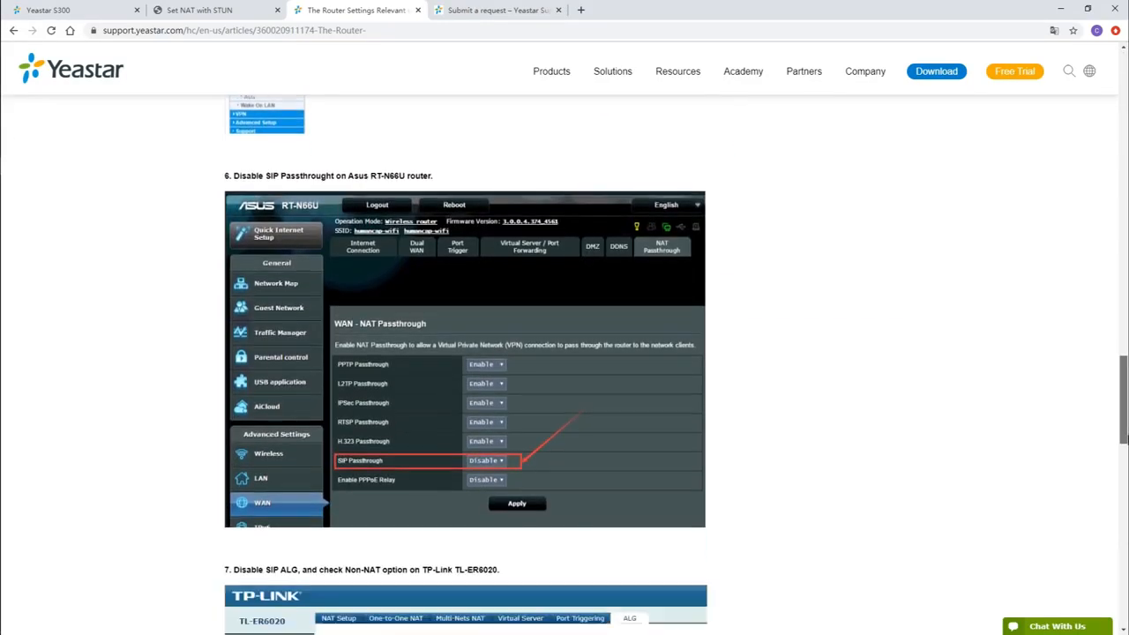
{"action": "scroll", "scroll_direction": "down", "scroll_amount": 3}
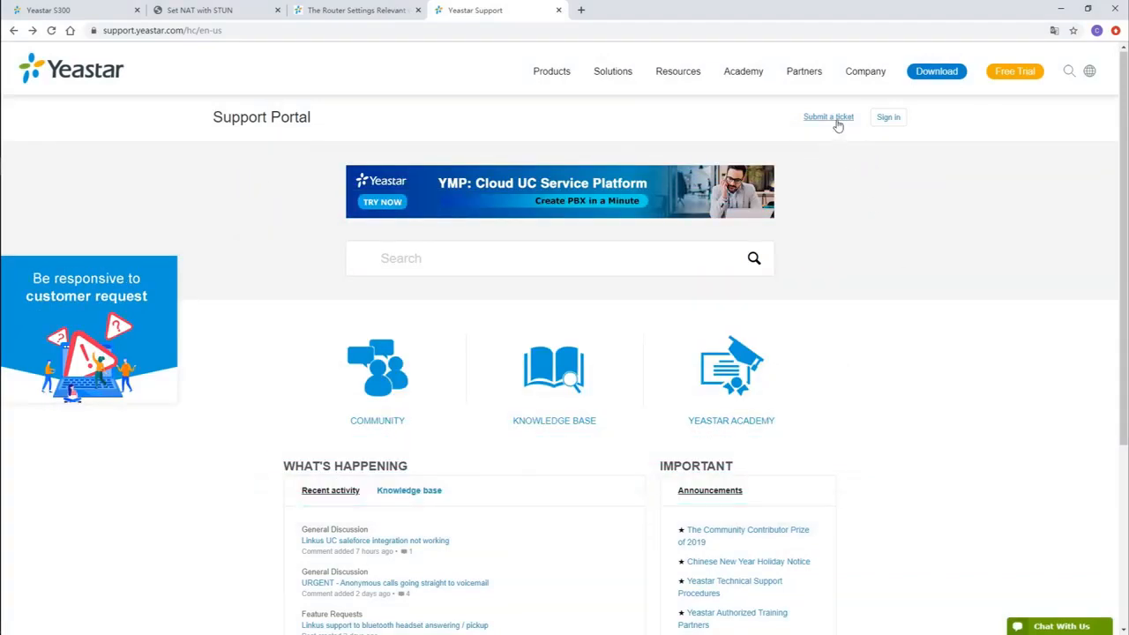
{"action": "left_click", "coordinate": [829, 116]}
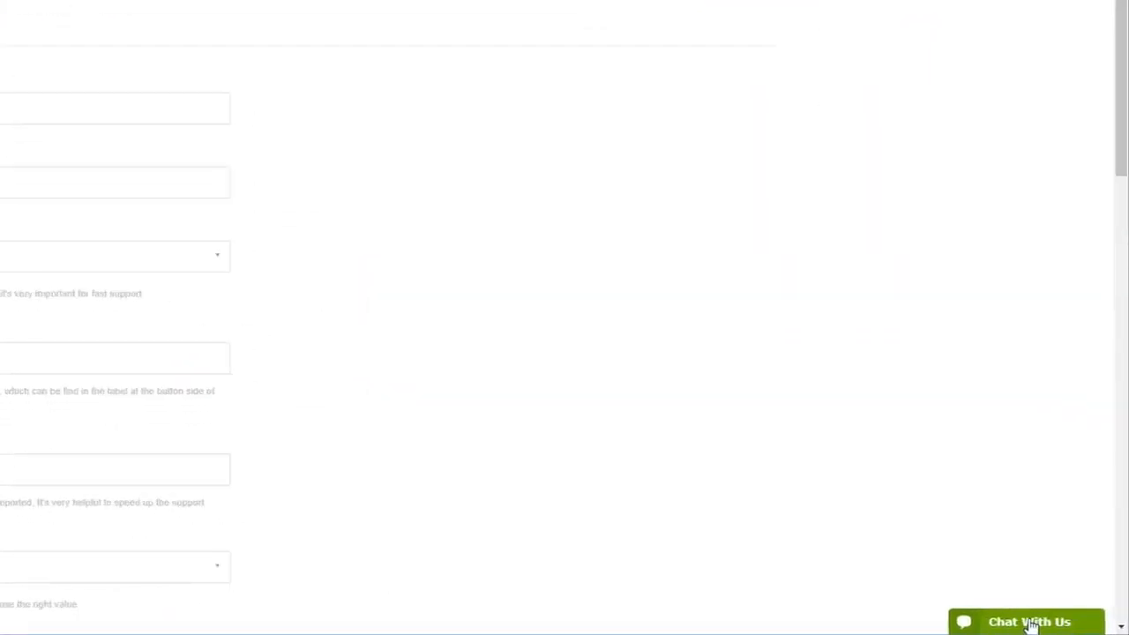
{"action": "left_click", "coordinate": [1026, 621]}
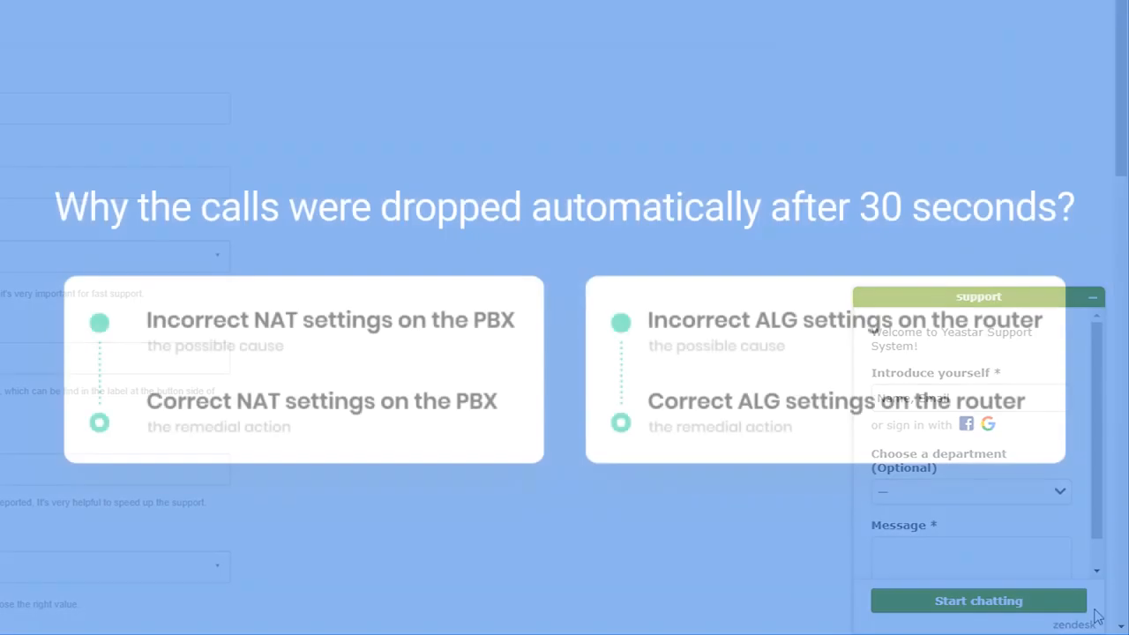
{"action": "left_click", "coordinate": [1090, 296]}
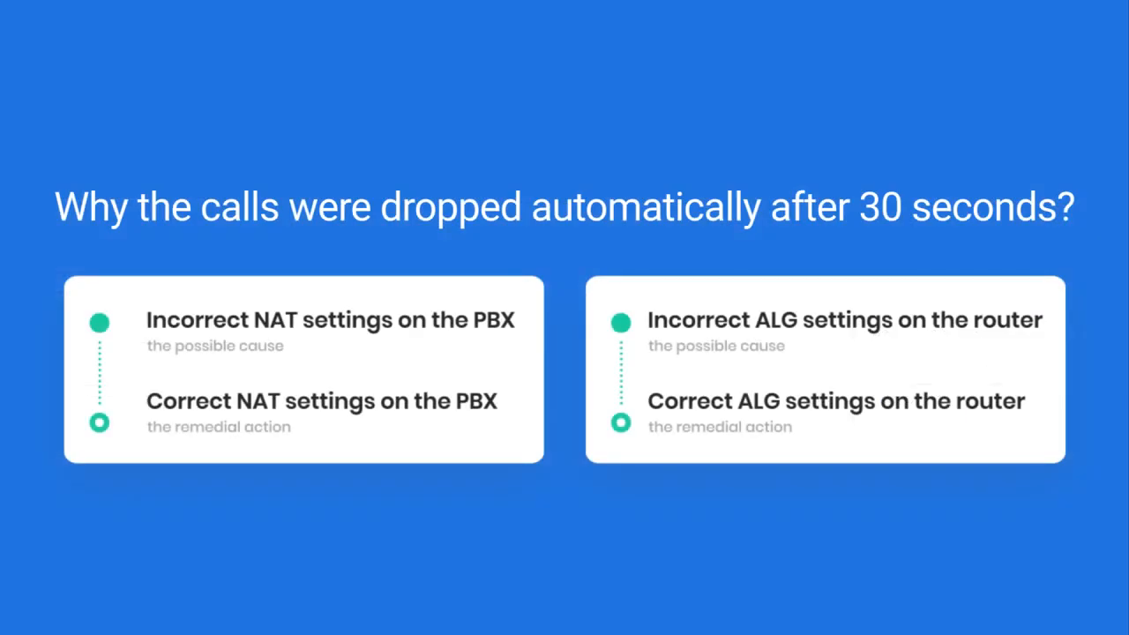